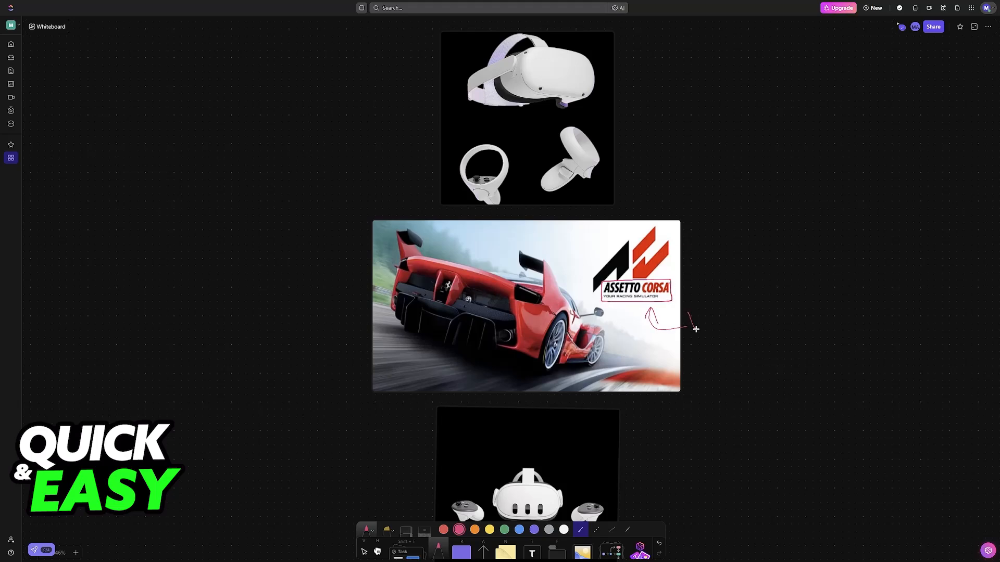
# - Handwrite a red 'VR' label beside the arrow to the Assetto Corsa logo
pyautogui.moveTo(691, 313); pyautogui.dragTo(723, 338)
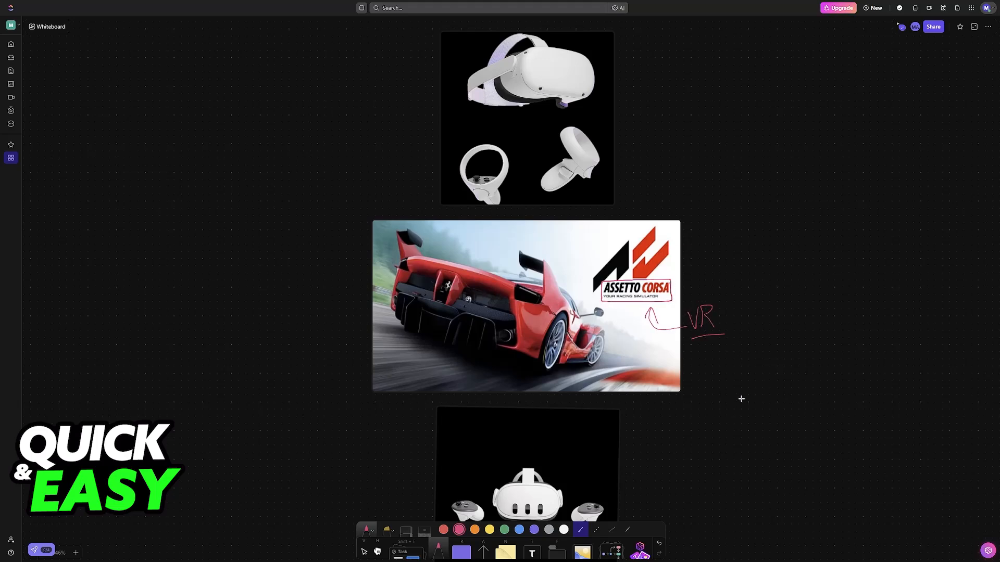
pyautogui.scroll(-3)
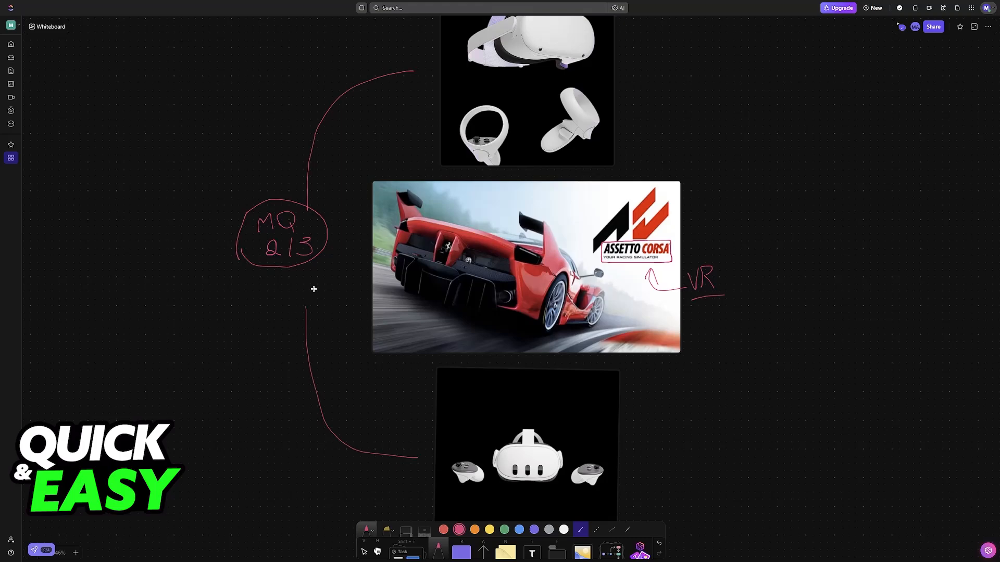
pyautogui.moveTo(428, 318)
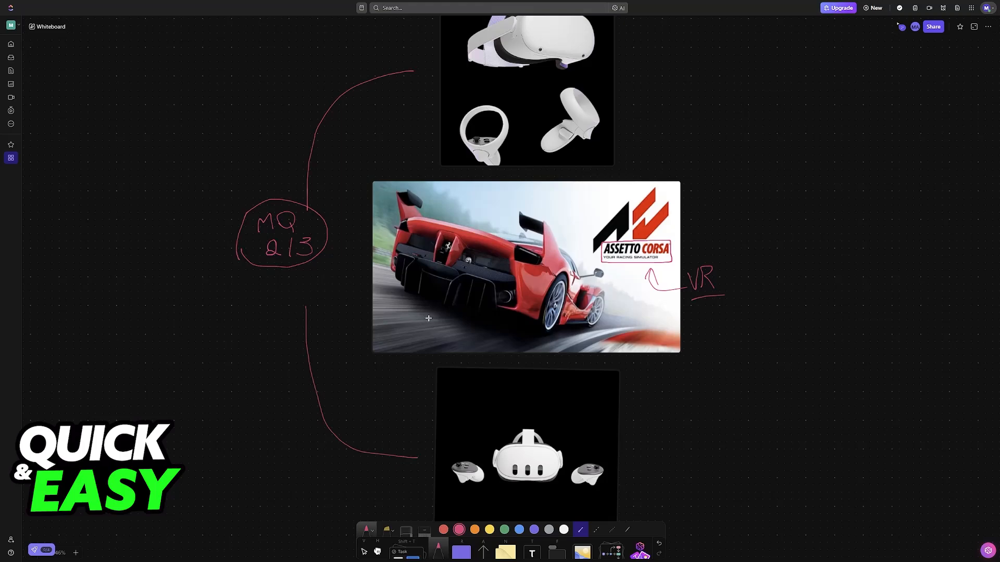
pyautogui.moveTo(657, 467)
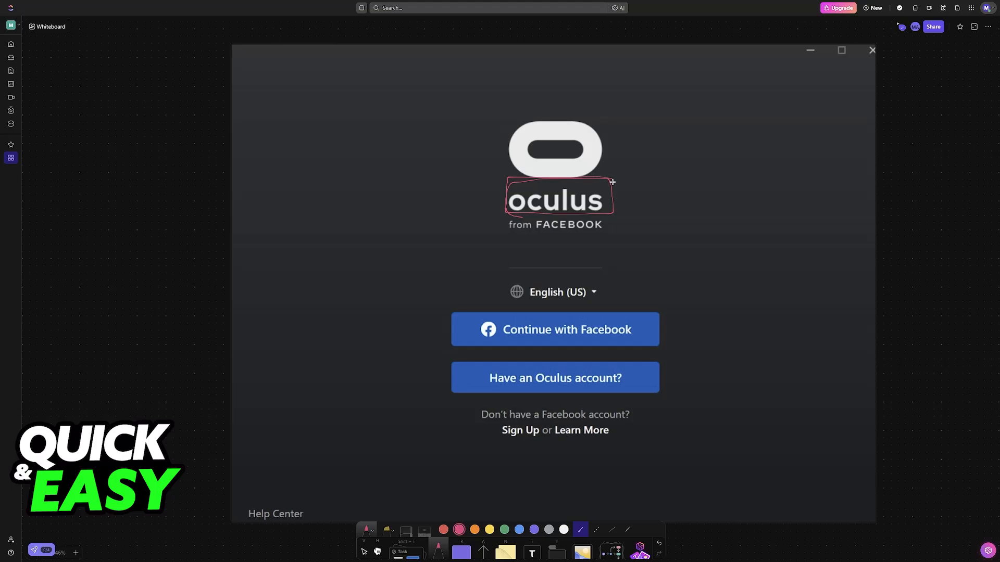
pyautogui.moveTo(659, 214)
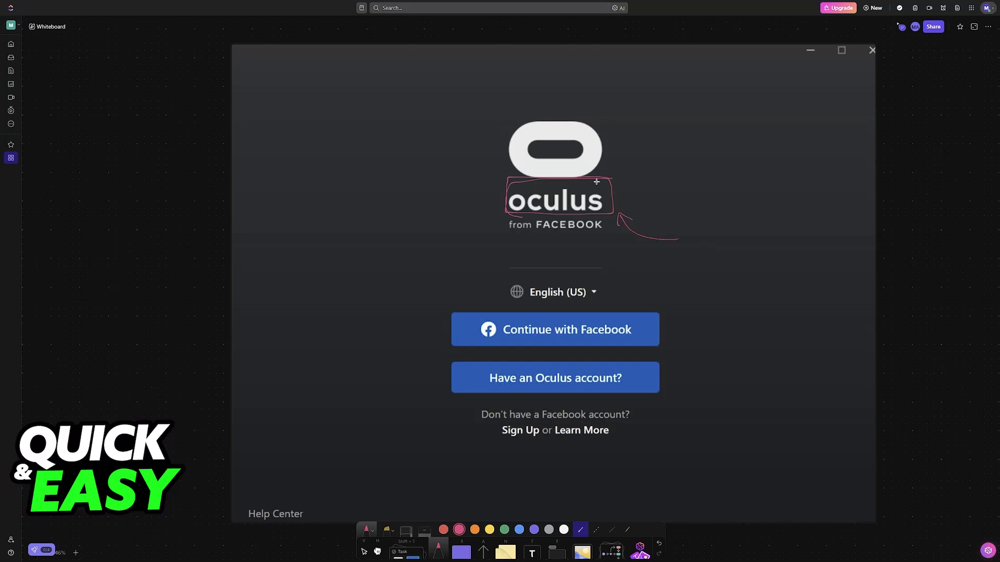
pyautogui.moveTo(670, 242)
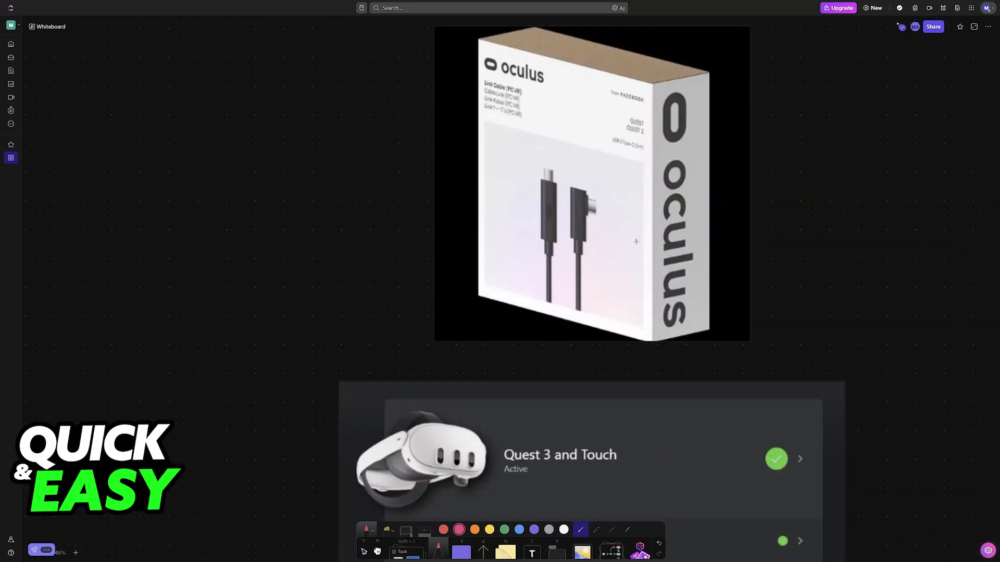
# - Handwrite 'Air Link' in red to the left of the cable box image and underline it
pyautogui.scroll(-3)
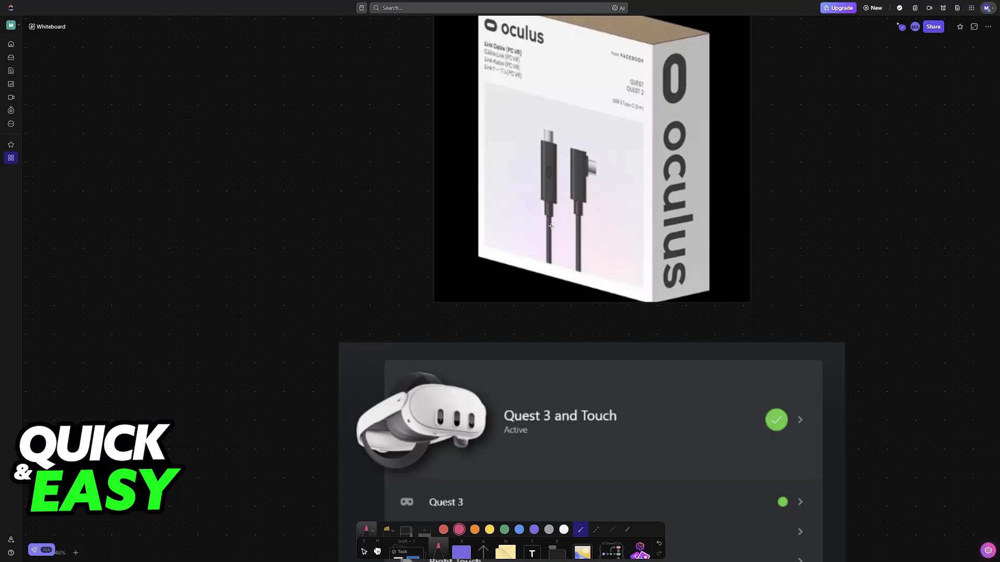
pyautogui.moveTo(546, 227); pyautogui.dragTo(296, 210)
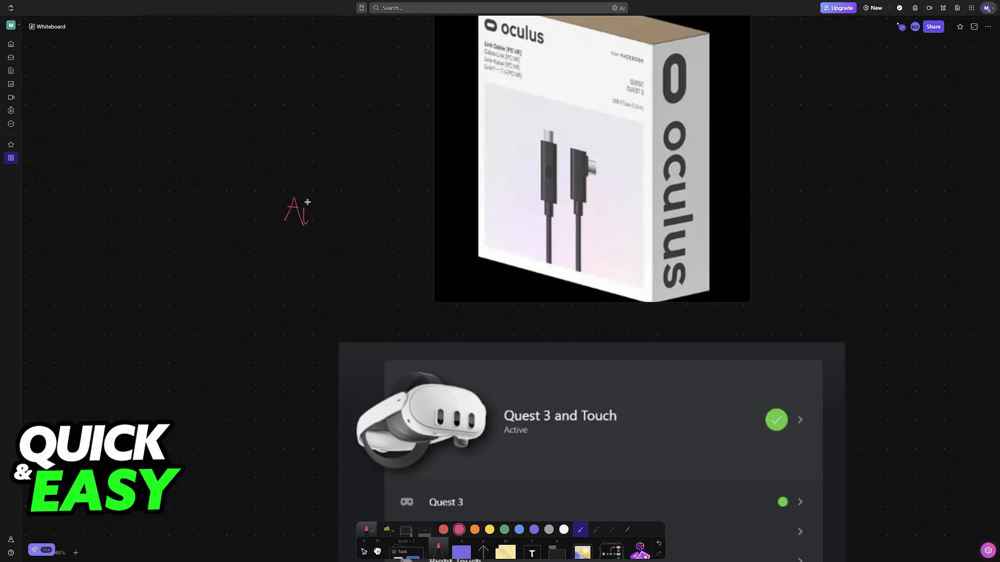
pyautogui.moveTo(306, 204); pyautogui.dragTo(309, 252)
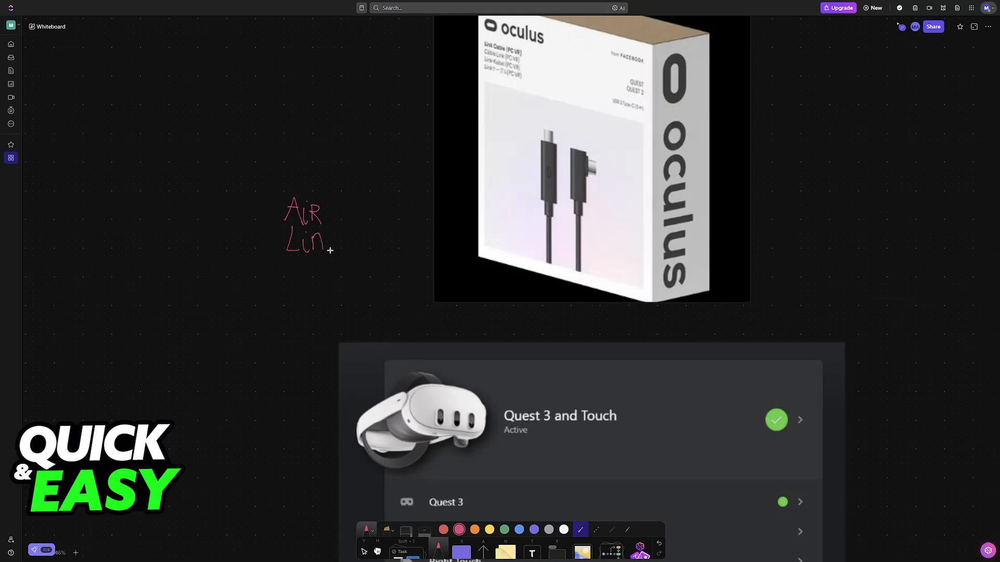
pyautogui.moveTo(325, 239); pyautogui.dragTo(329, 265)
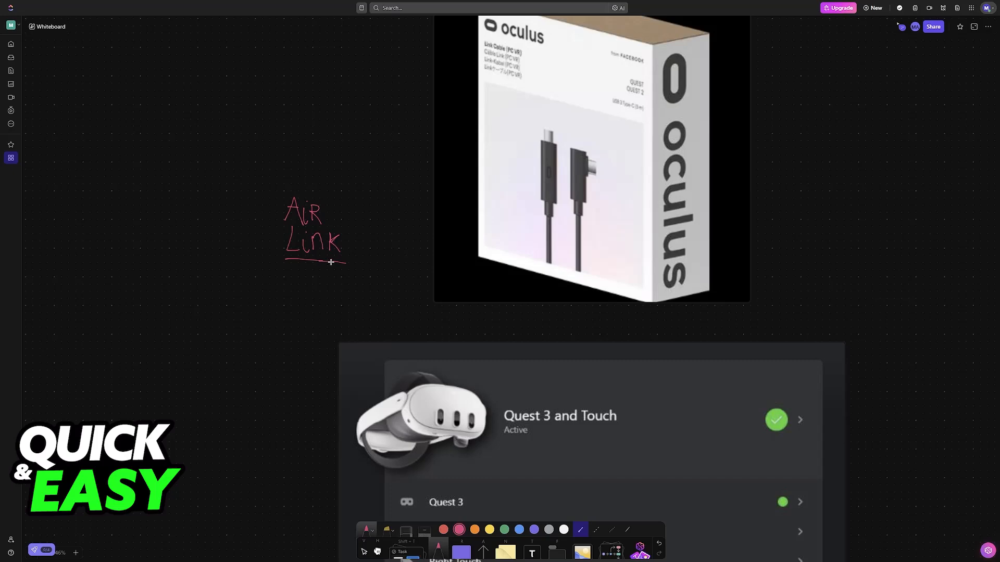
pyautogui.moveTo(399, 254)
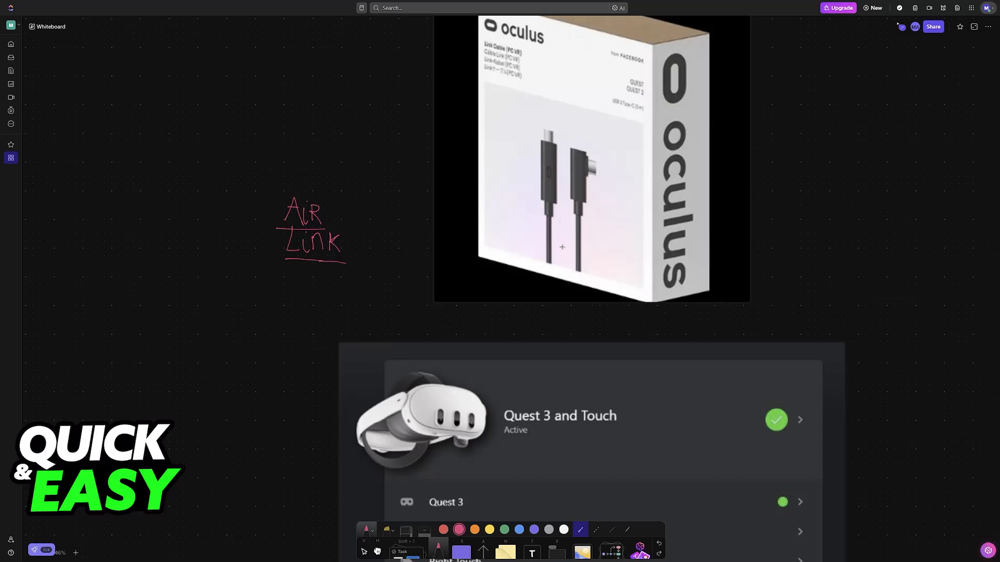
# - Scroll down to the Quest 3 device and Quick Settings screenshots
pyautogui.scroll(-3)
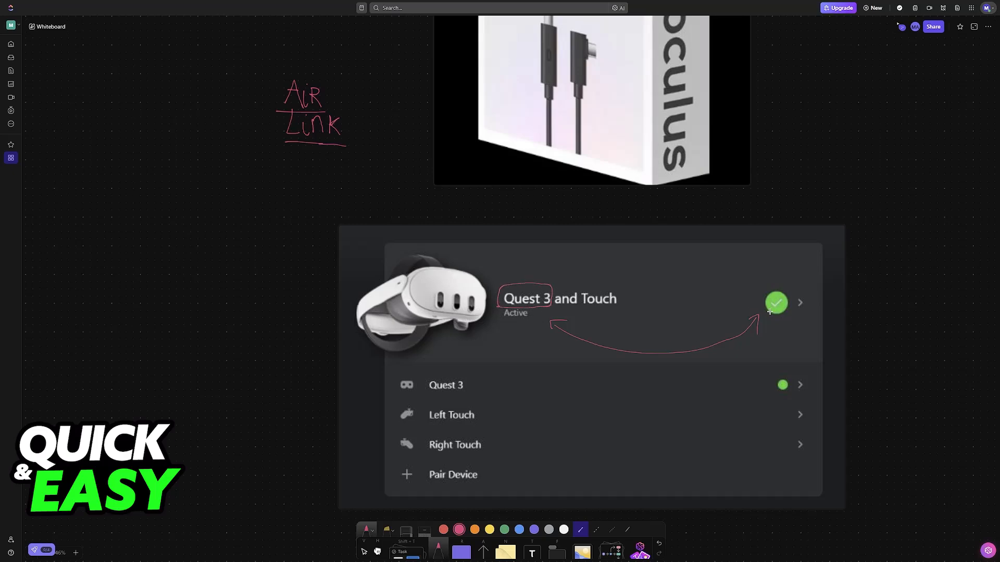
pyautogui.moveTo(529, 325)
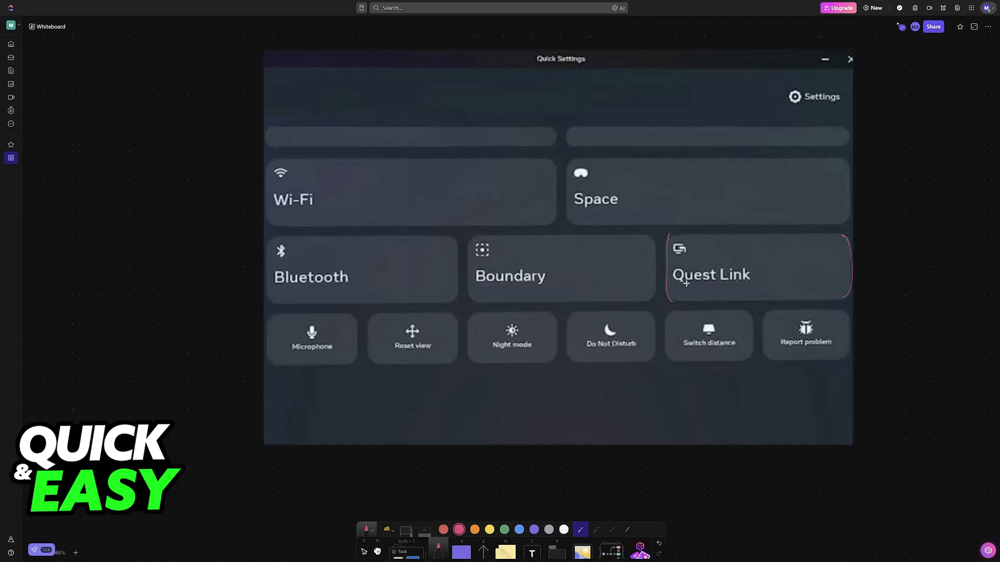
pyautogui.moveTo(729, 297)
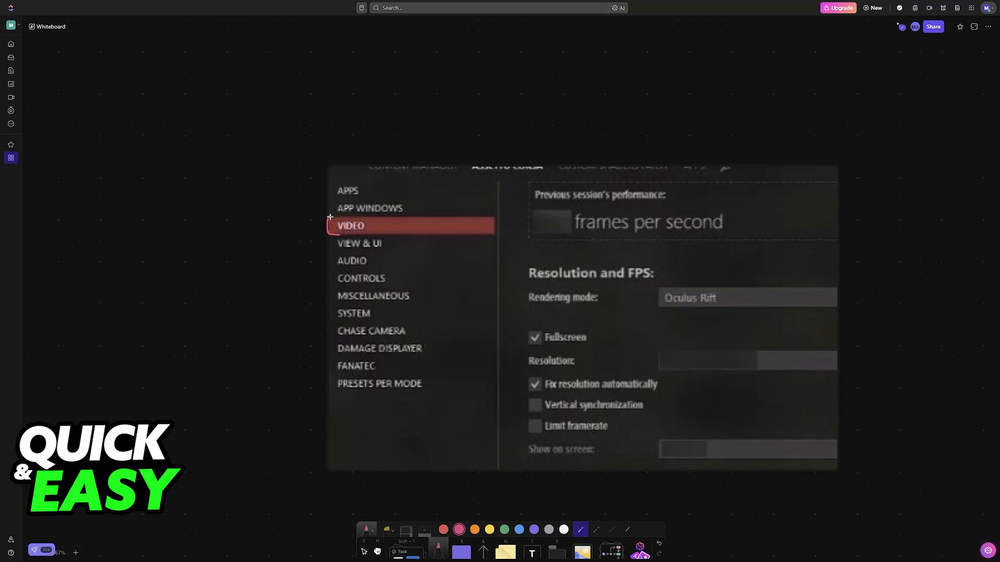
# - Circle VIDEO and draw a red arrow toward the Rendering mode setting
pyautogui.moveTo(330, 216); pyautogui.dragTo(376, 238)
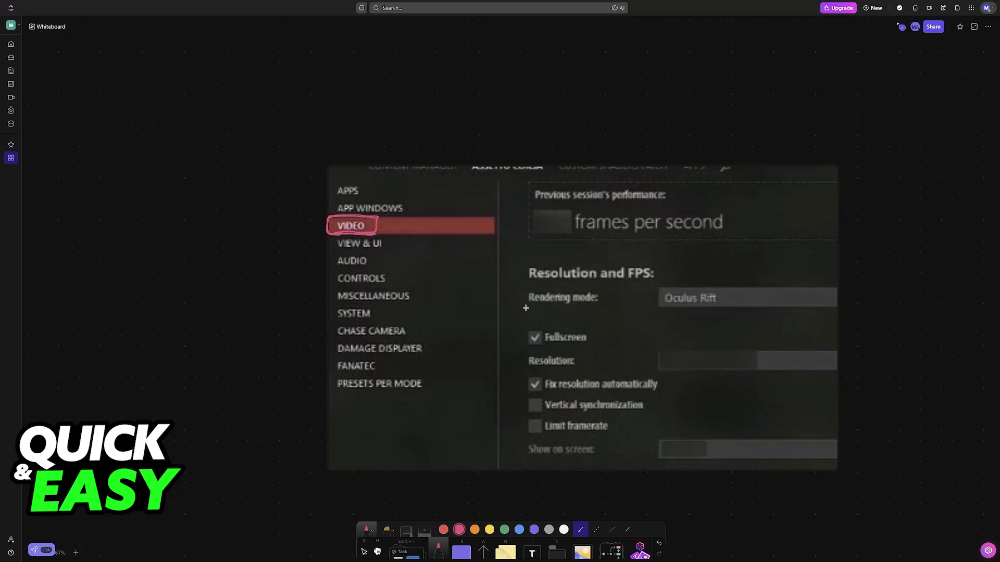
pyautogui.moveTo(484, 255); pyautogui.dragTo(516, 300)
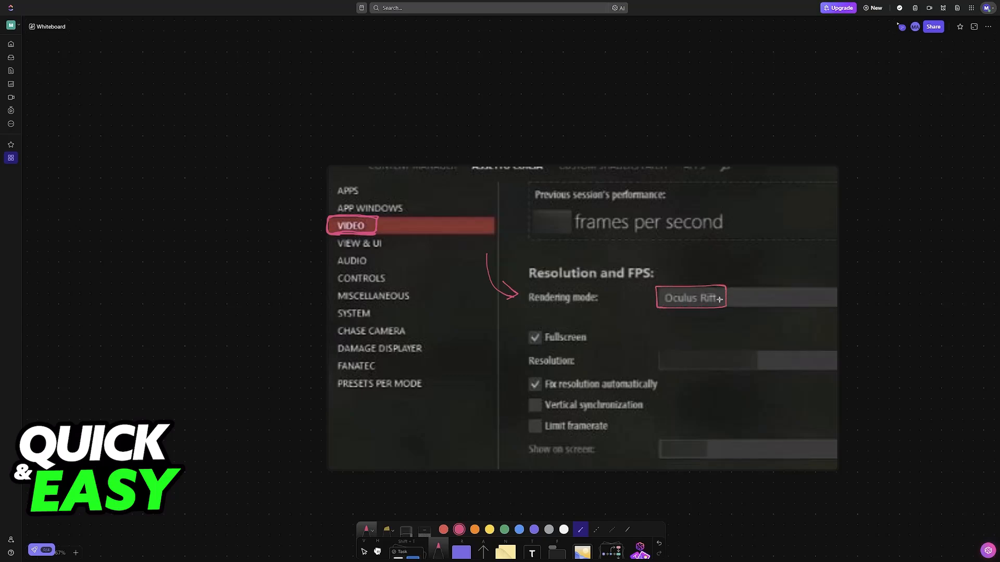
pyautogui.moveTo(686, 323)
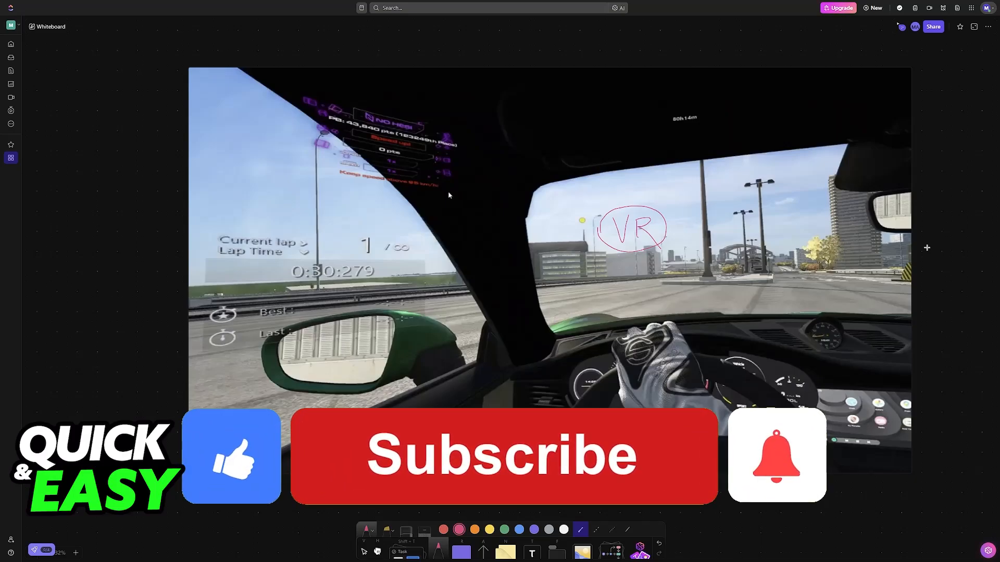
# - Place the pen on the windshield of the in-car VR gameplay screenshot
pyautogui.click(502, 455)
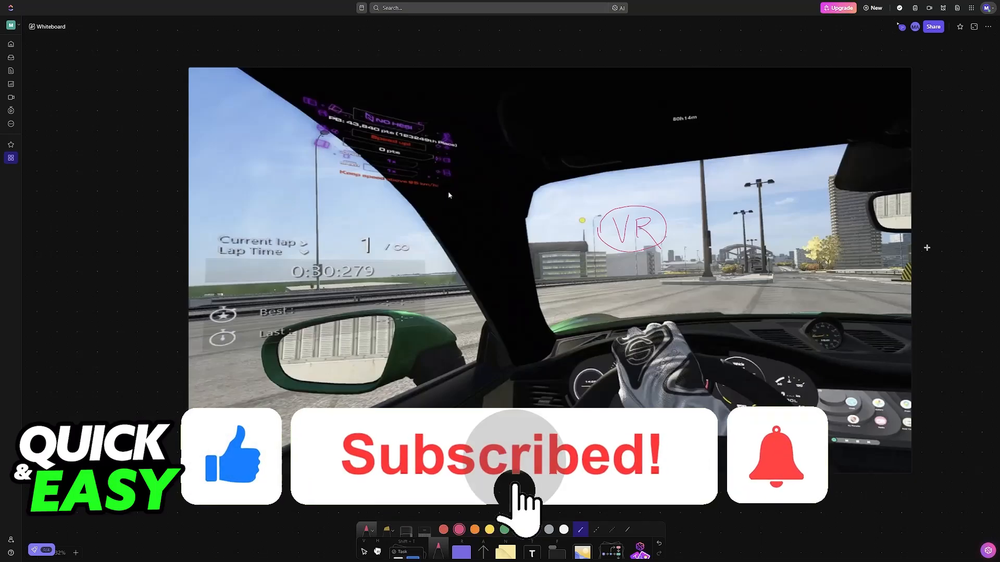